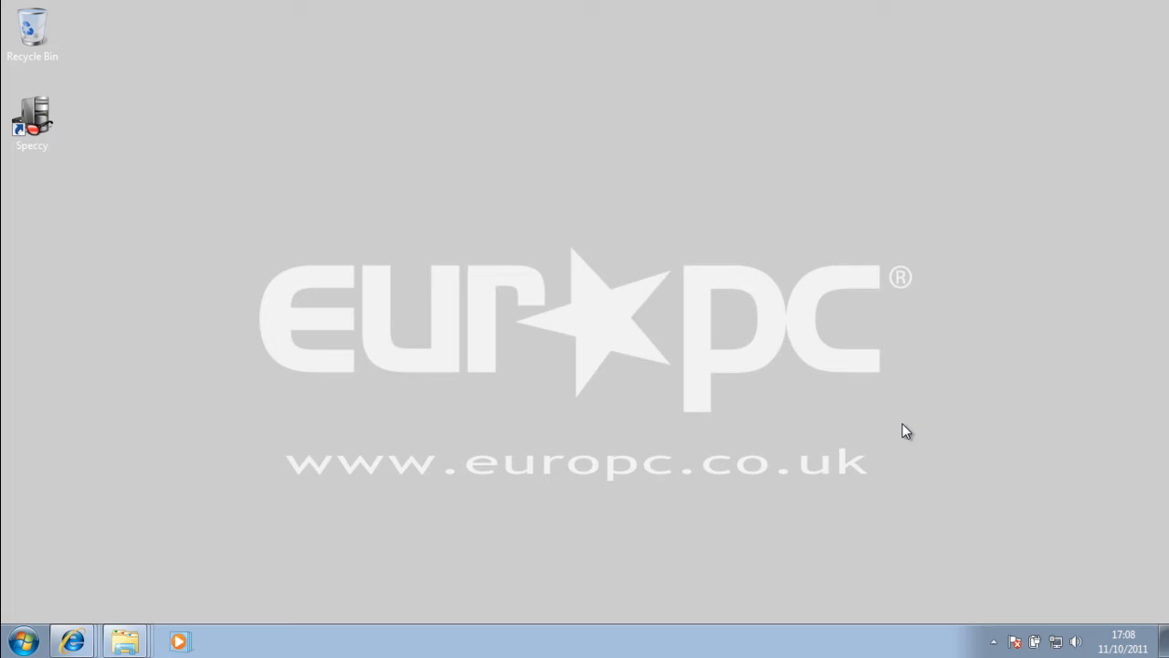
{"action": "mouse_move", "coordinate": [585, 278]}
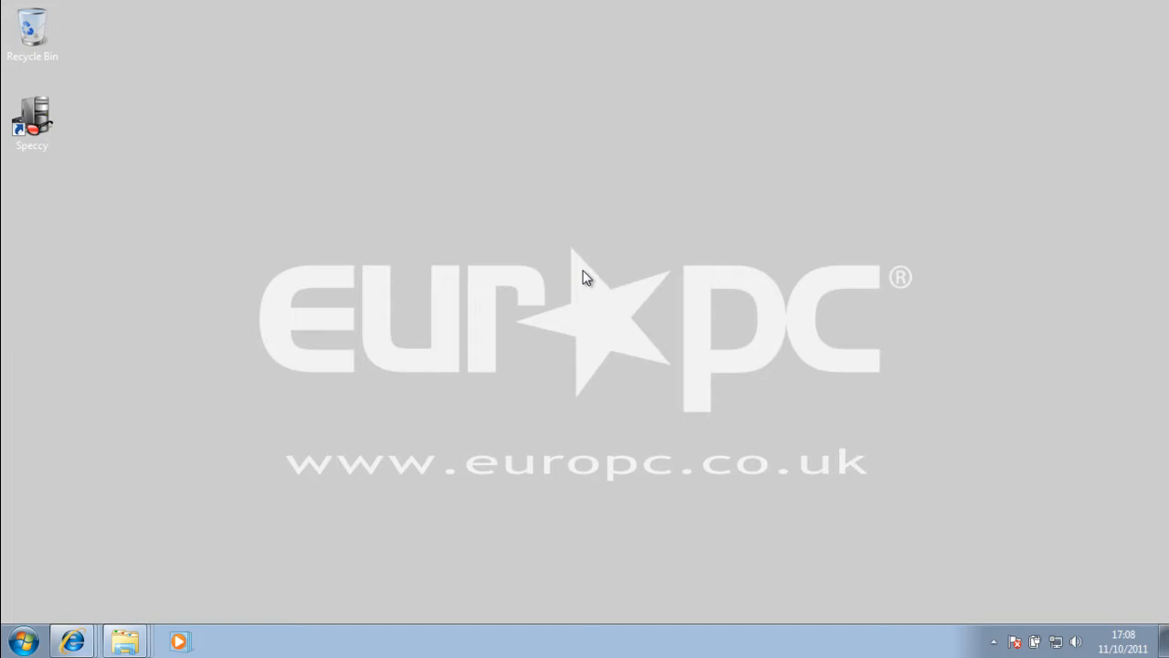
{"action": "mouse_move", "coordinate": [192, 179]}
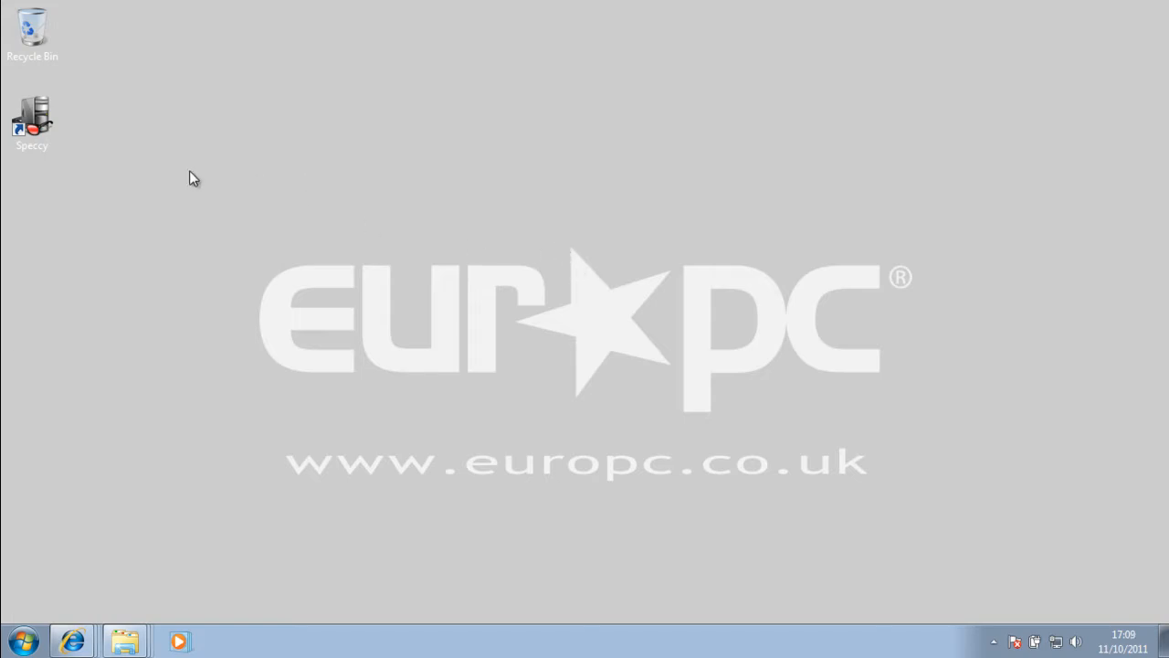
Launch Speccy from its desktop shortcut and maximize the finished summary window
{"action": "left_click", "coordinate": [33, 119]}
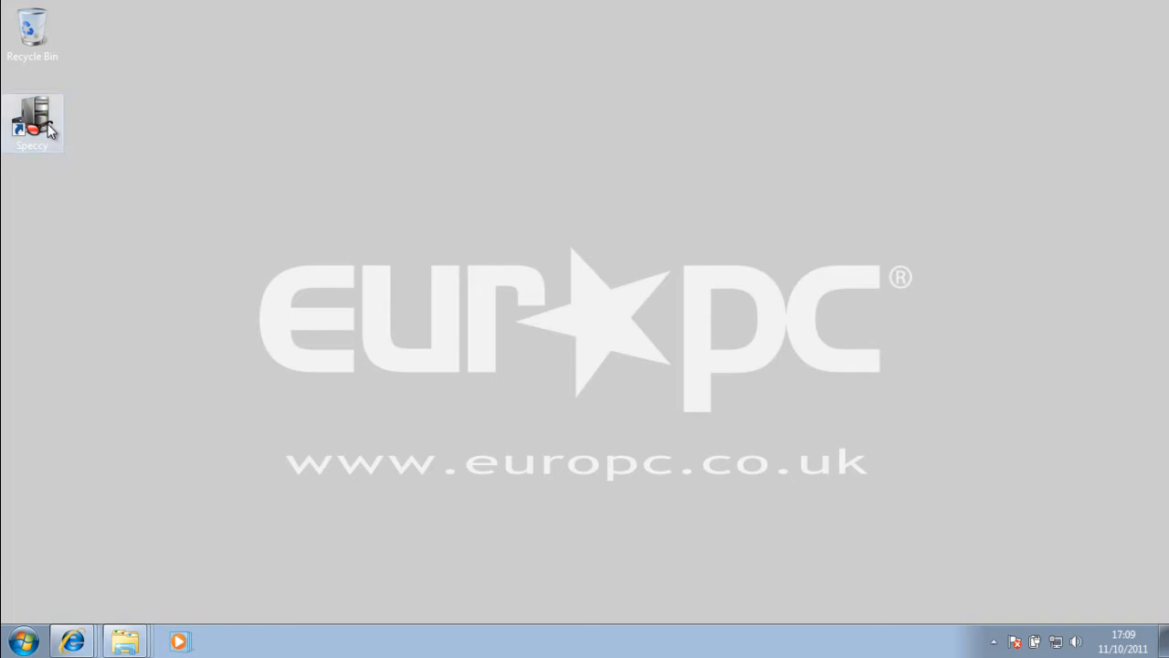
{"action": "mouse_move", "coordinate": [110, 170]}
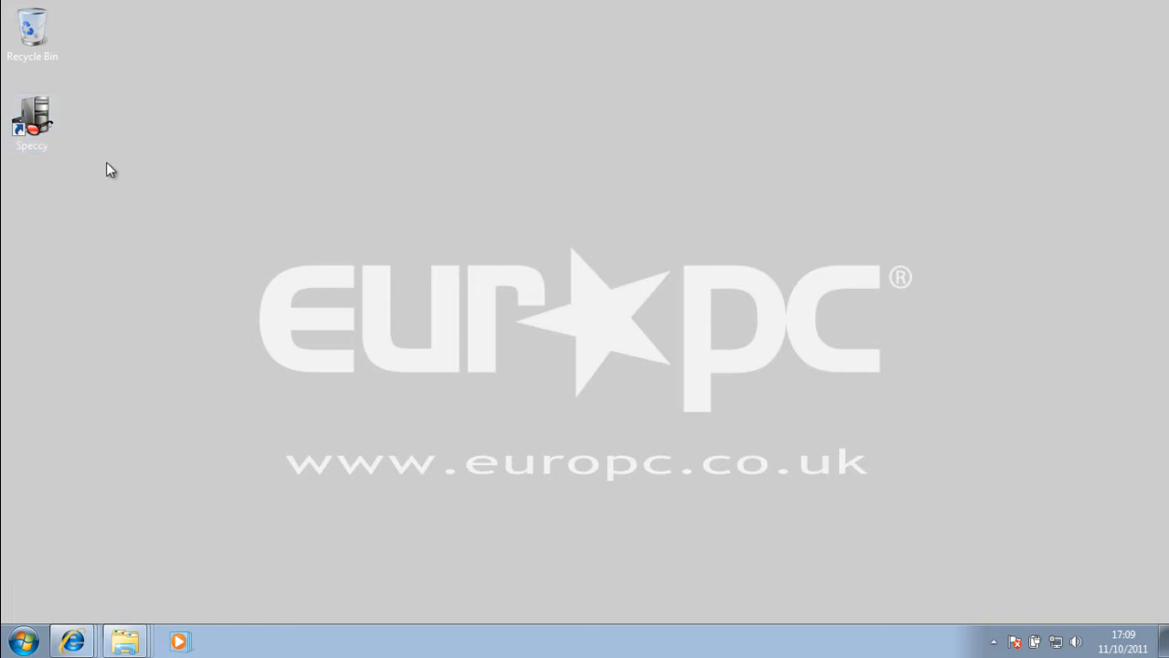
{"action": "mouse_move", "coordinate": [283, 227]}
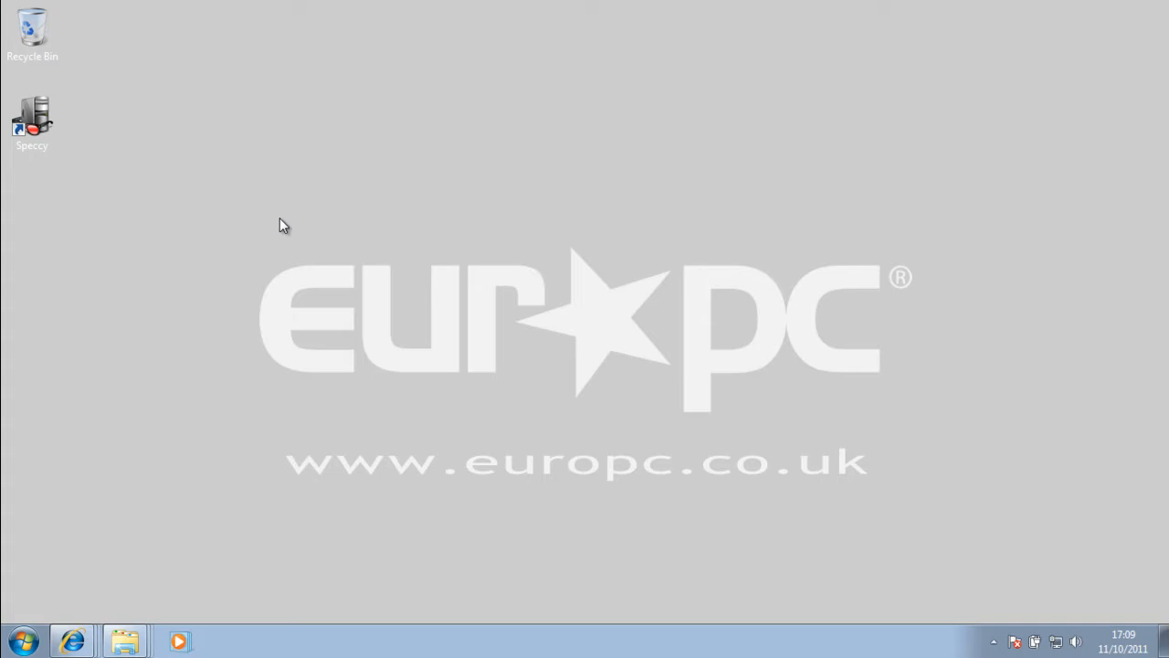
{"action": "mouse_move", "coordinate": [303, 228]}
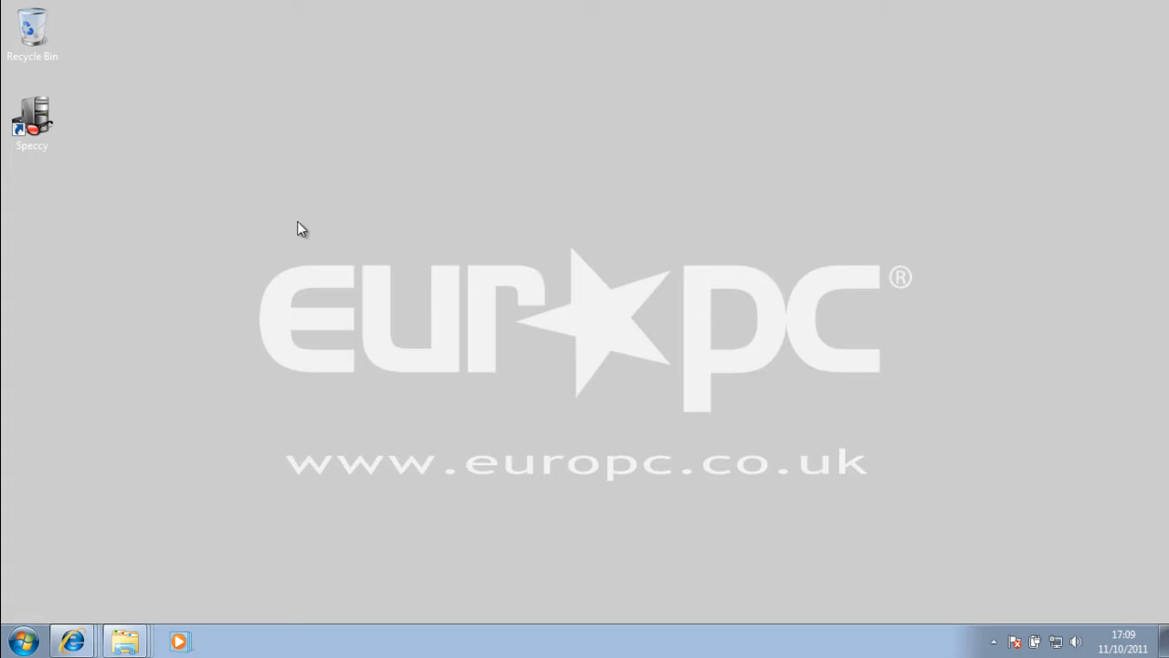
{"action": "mouse_move", "coordinate": [435, 277]}
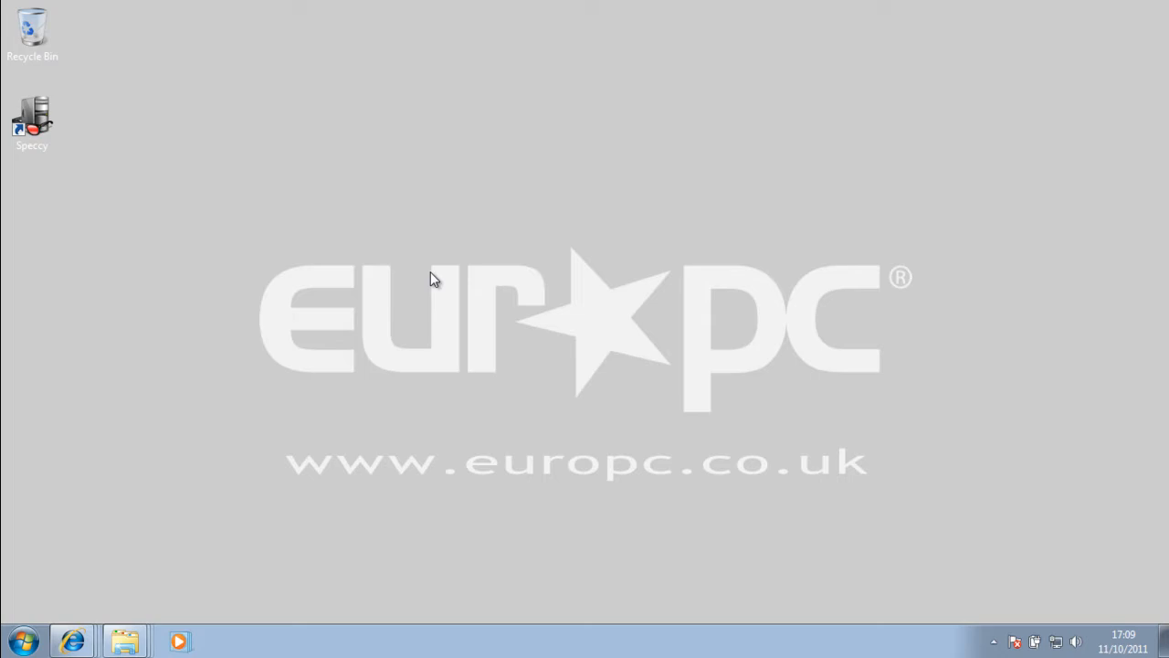
{"action": "mouse_move", "coordinate": [435, 285]}
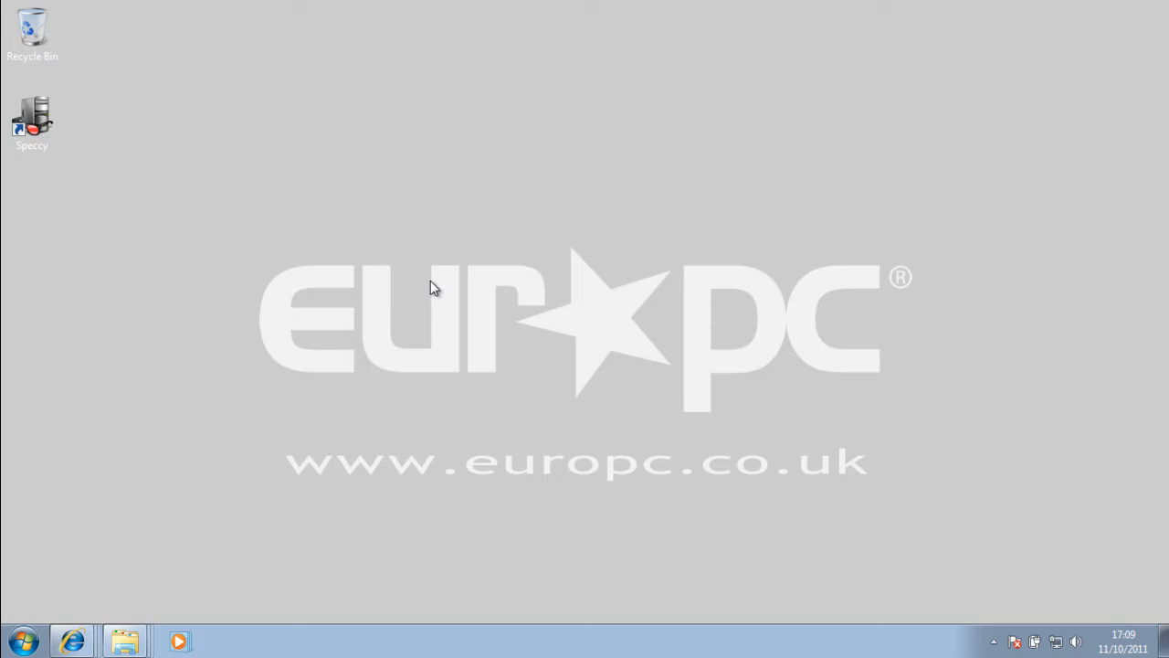
{"action": "mouse_move", "coordinate": [77, 165]}
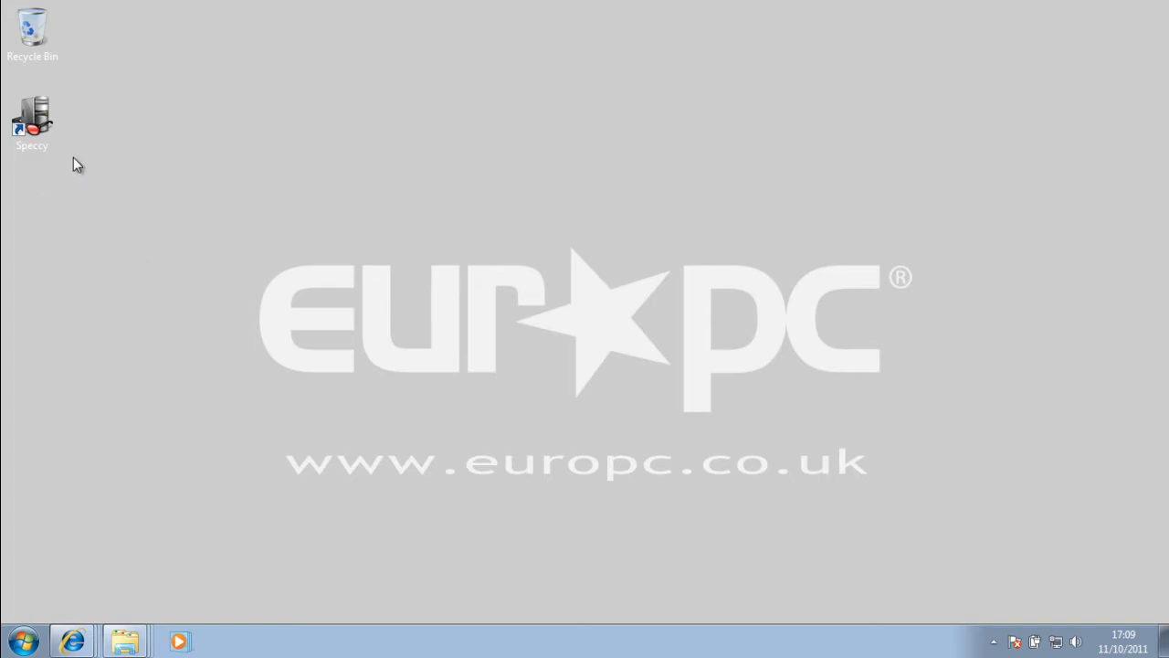
{"action": "mouse_move", "coordinate": [175, 238]}
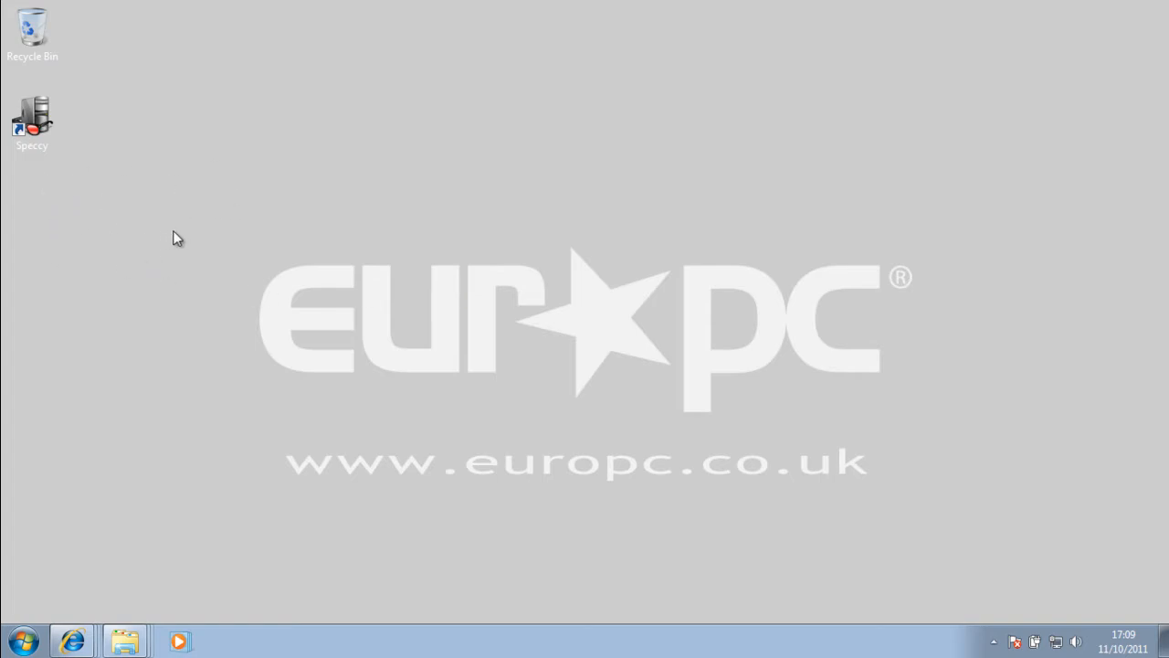
{"action": "left_click", "coordinate": [33, 119]}
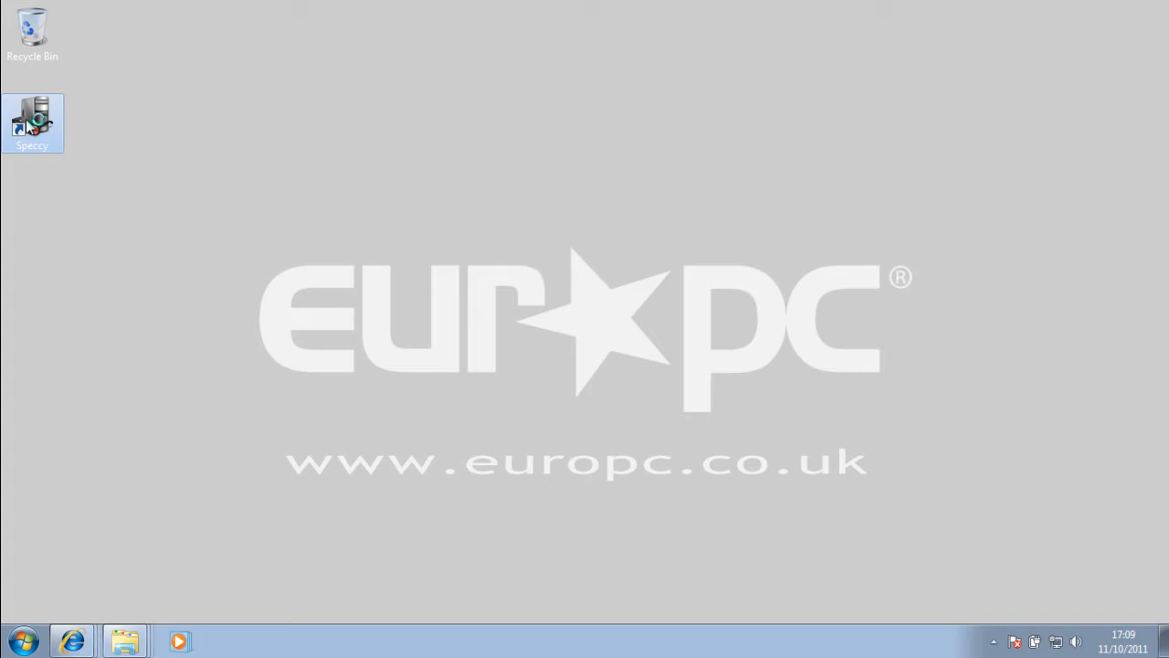
{"action": "double_click", "coordinate": [33, 124]}
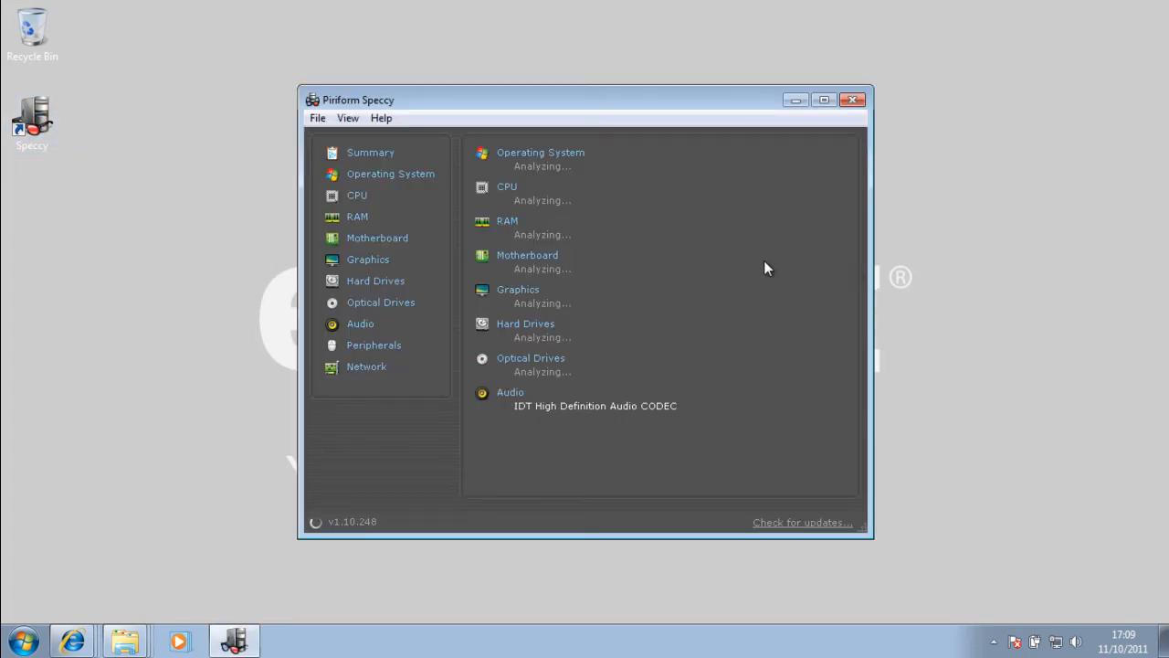
{"action": "mouse_move", "coordinate": [665, 230]}
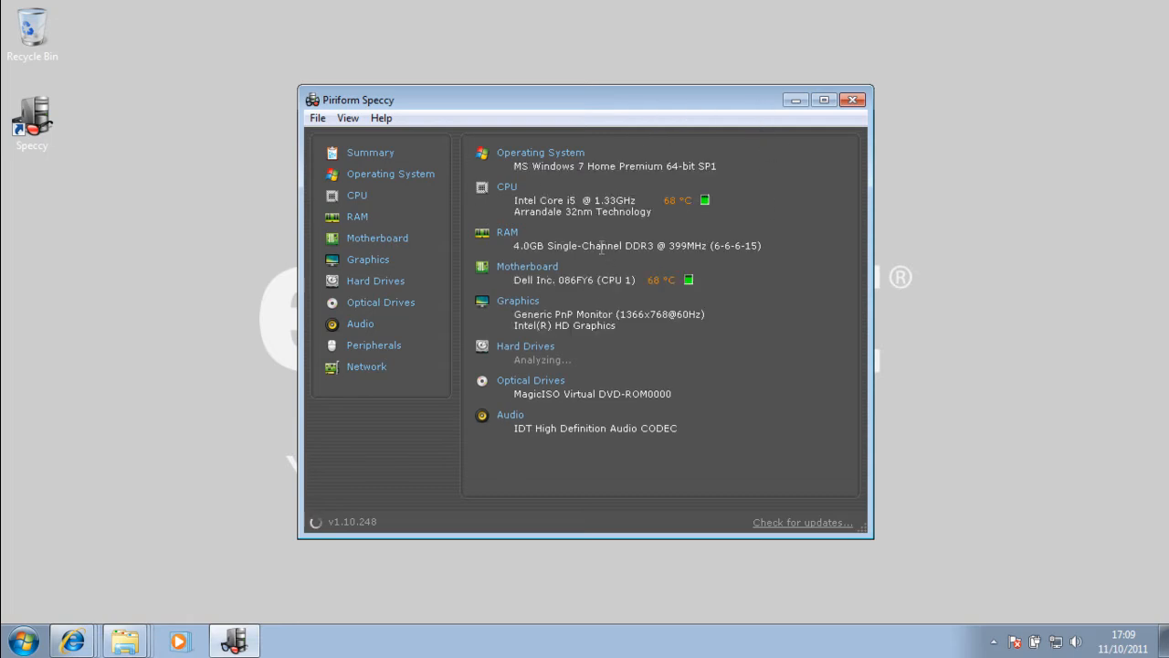
{"action": "mouse_move", "coordinate": [813, 149]}
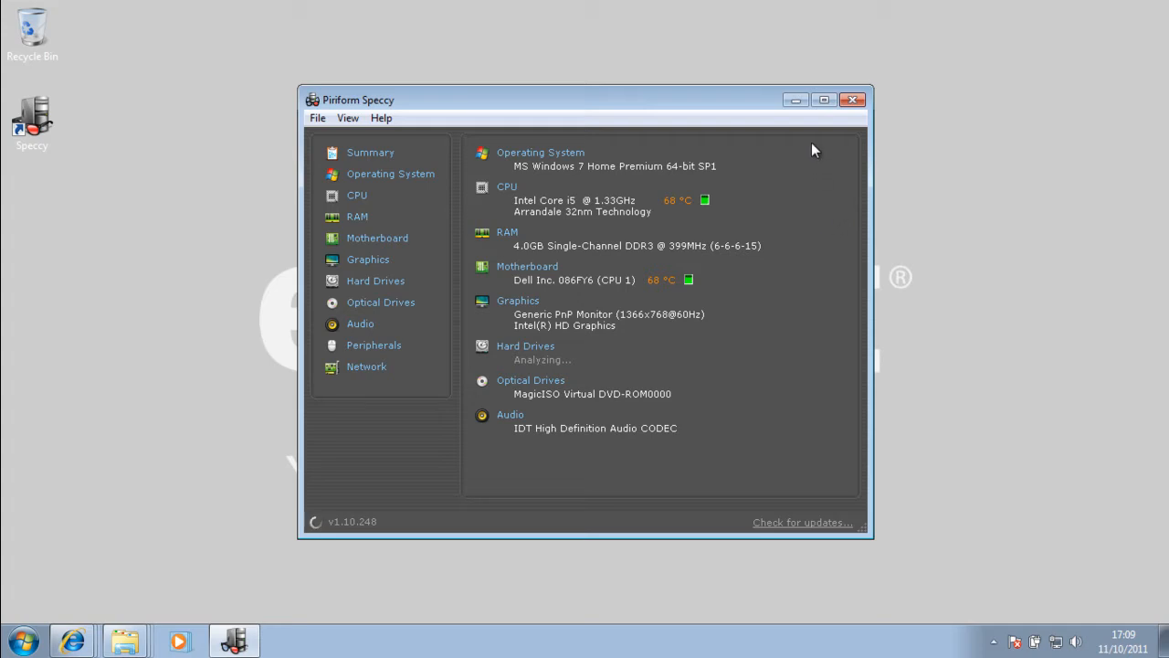
{"action": "left_click", "coordinate": [822, 99]}
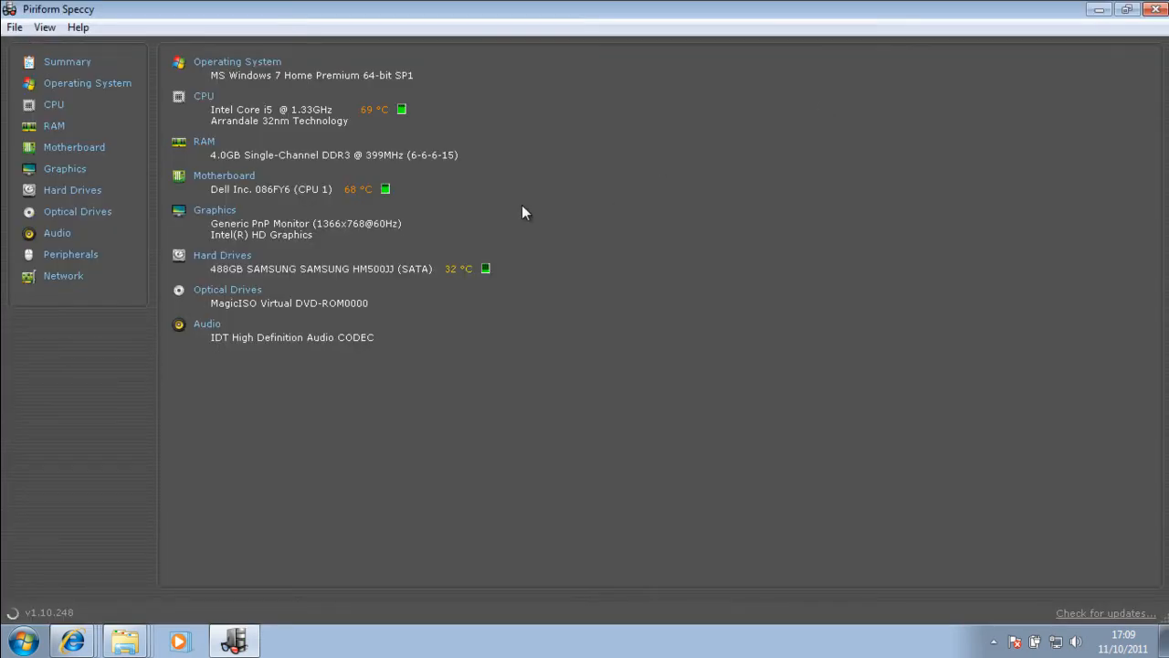
{"action": "mouse_move", "coordinate": [238, 62]}
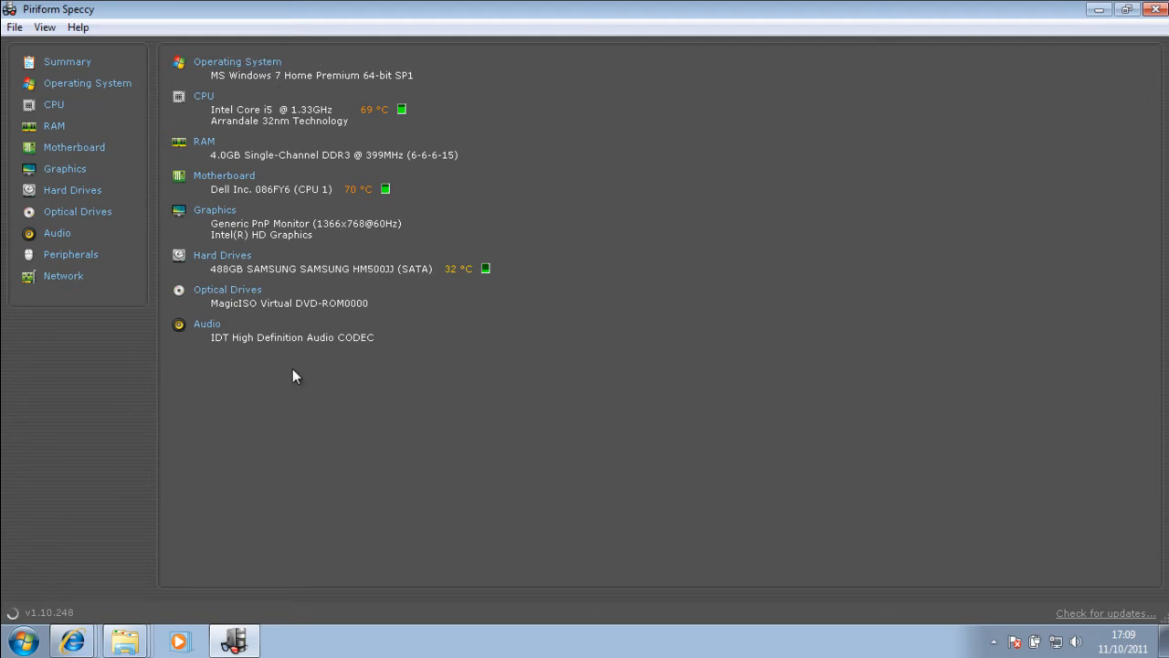
{"action": "mouse_move", "coordinate": [303, 354]}
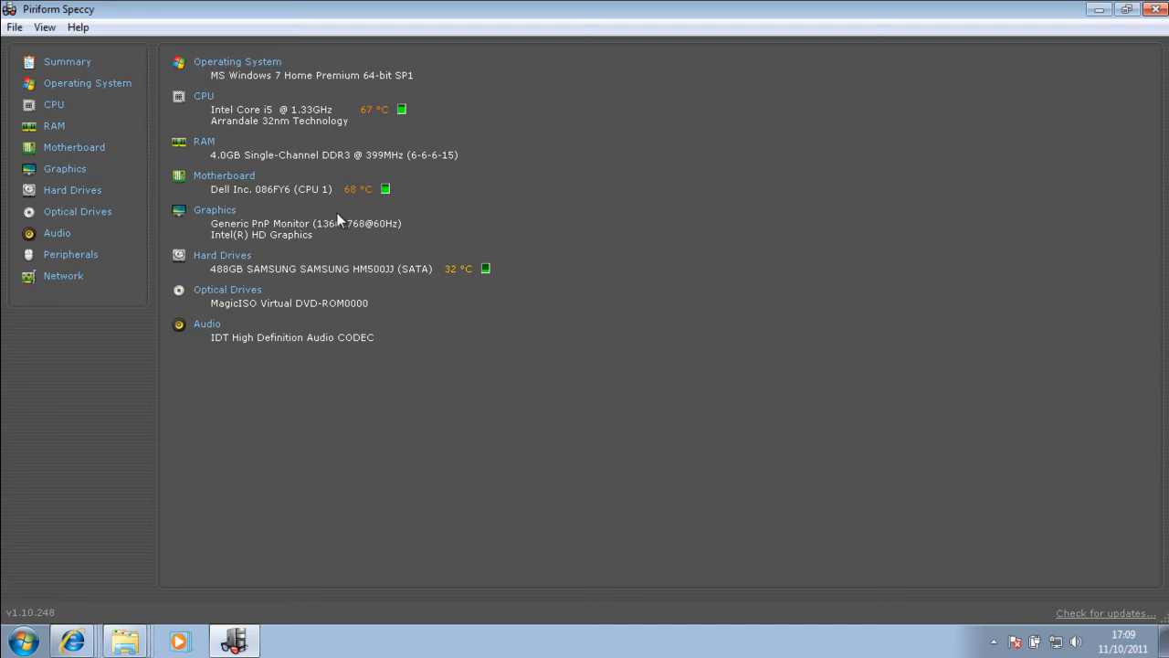
View the Operating System details, then the CPU page for the Intel Core i5
{"action": "left_click", "coordinate": [88, 84]}
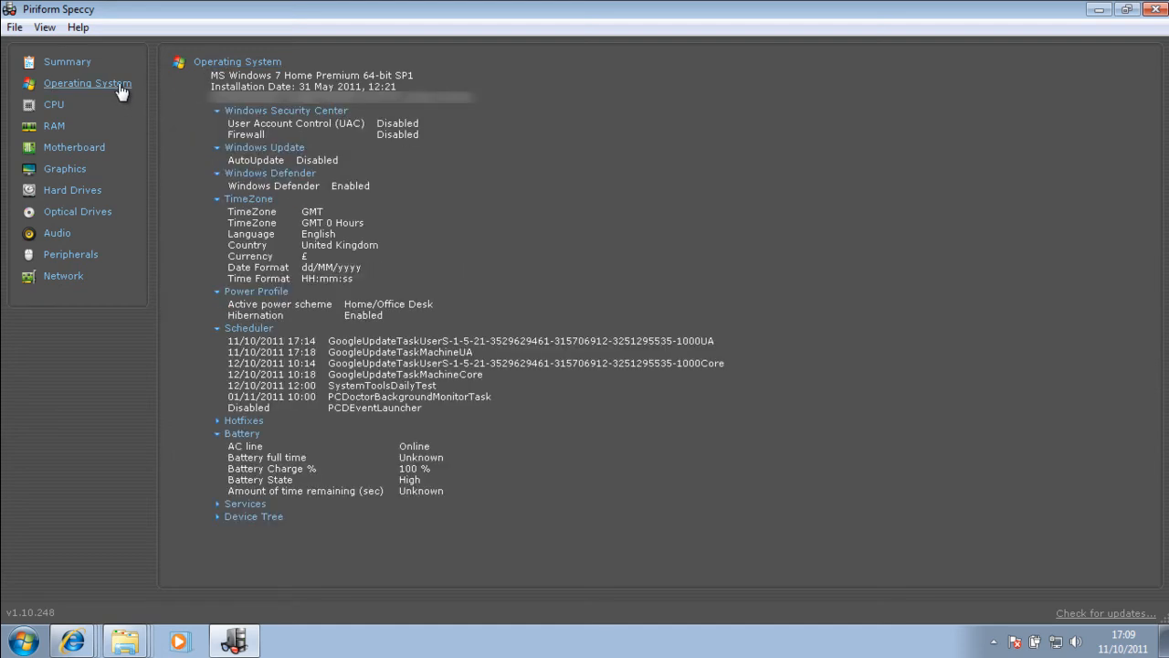
{"action": "mouse_move", "coordinate": [310, 448]}
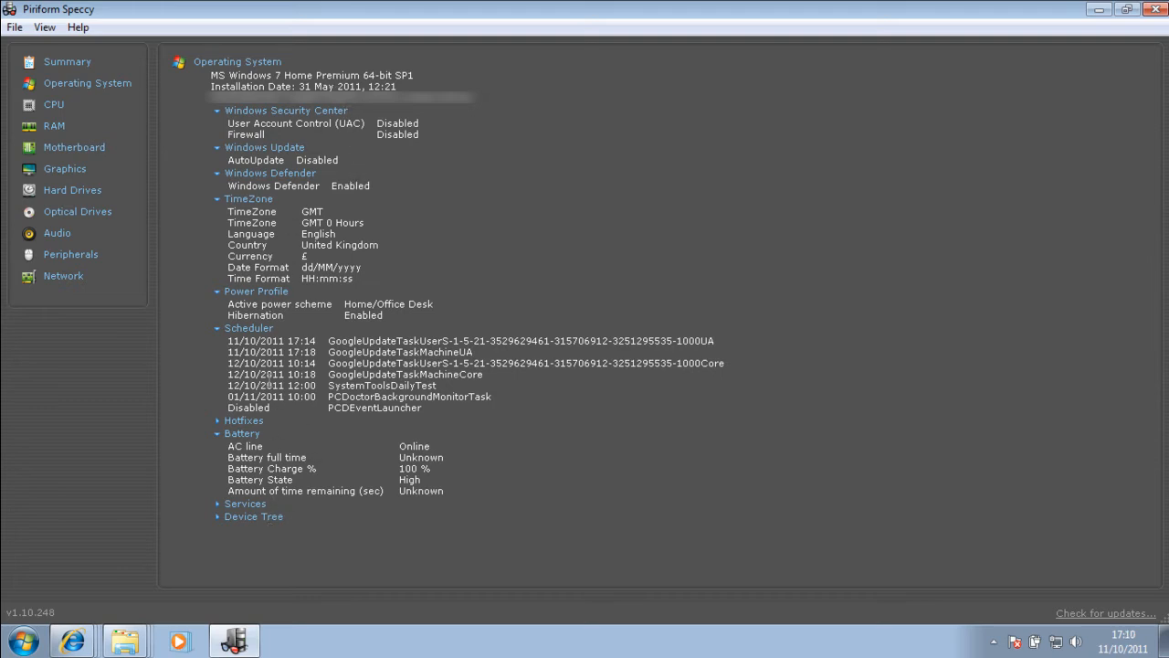
{"action": "mouse_move", "coordinate": [228, 161]}
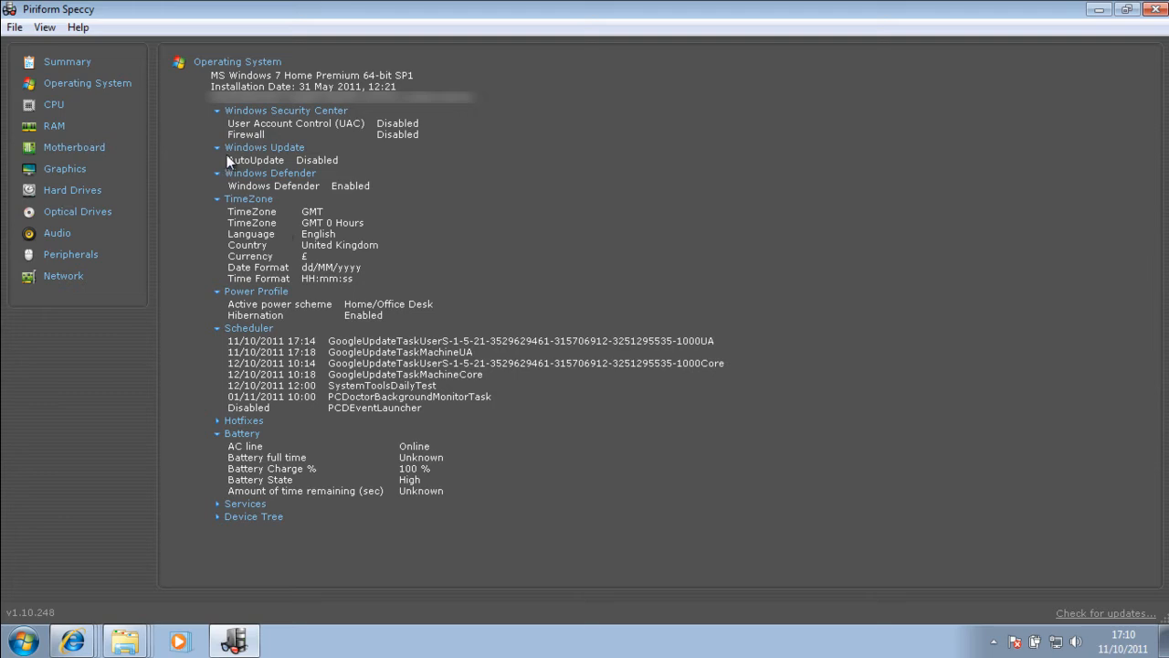
{"action": "mouse_move", "coordinate": [56, 104]}
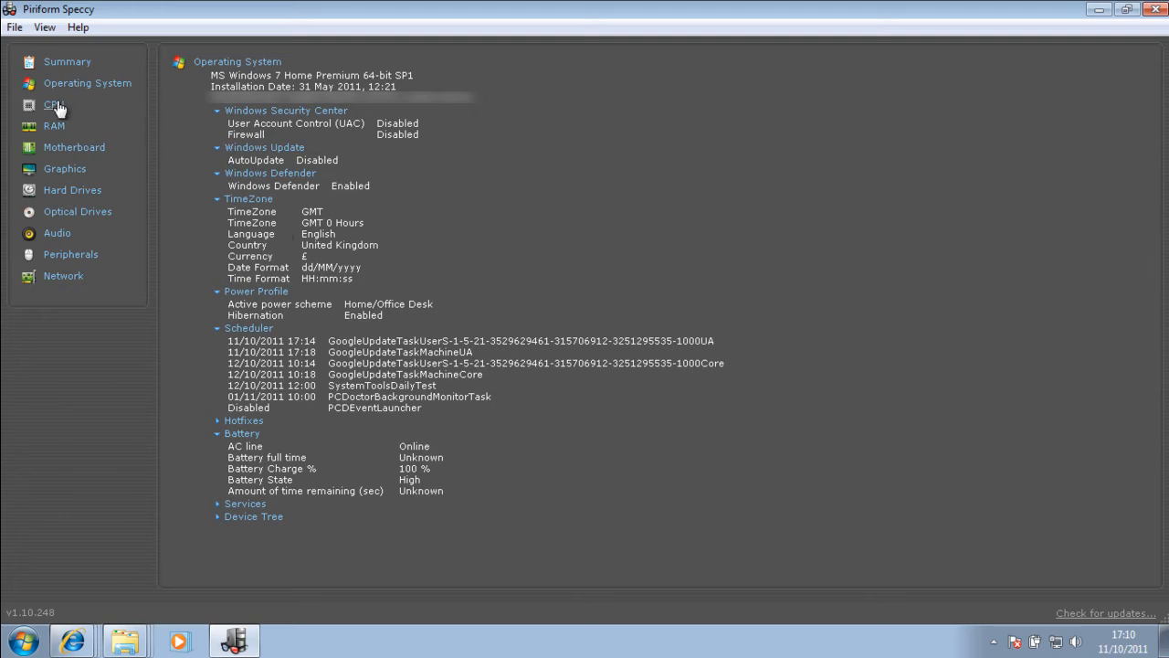
{"action": "left_click", "coordinate": [53, 104]}
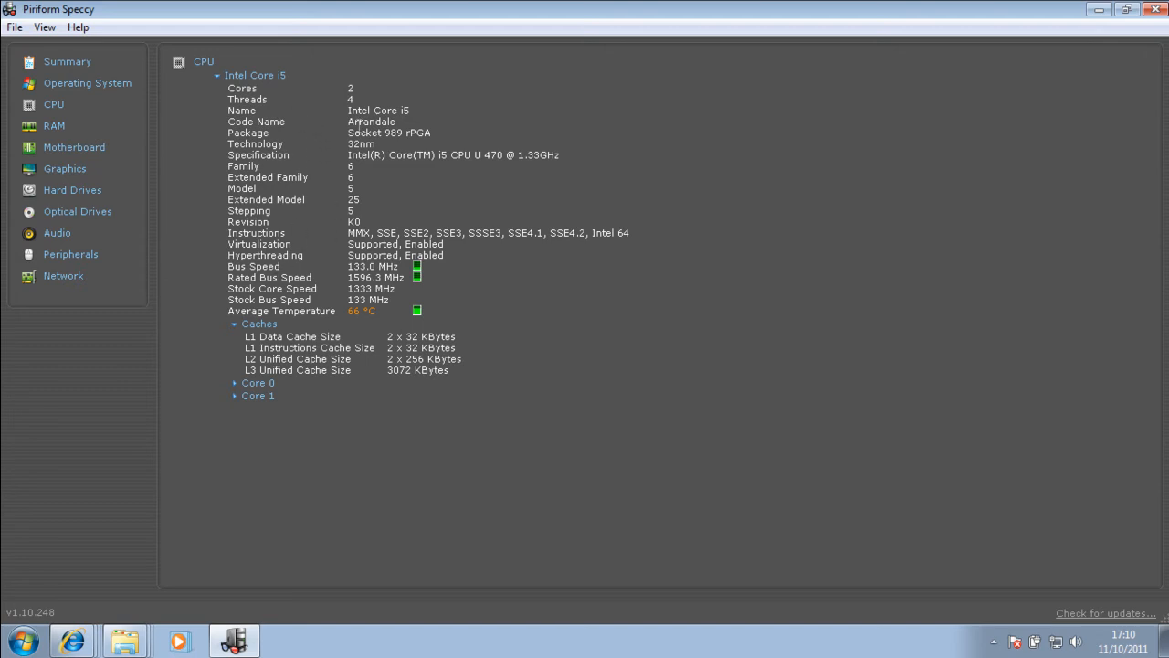
{"action": "mouse_move", "coordinate": [55, 126]}
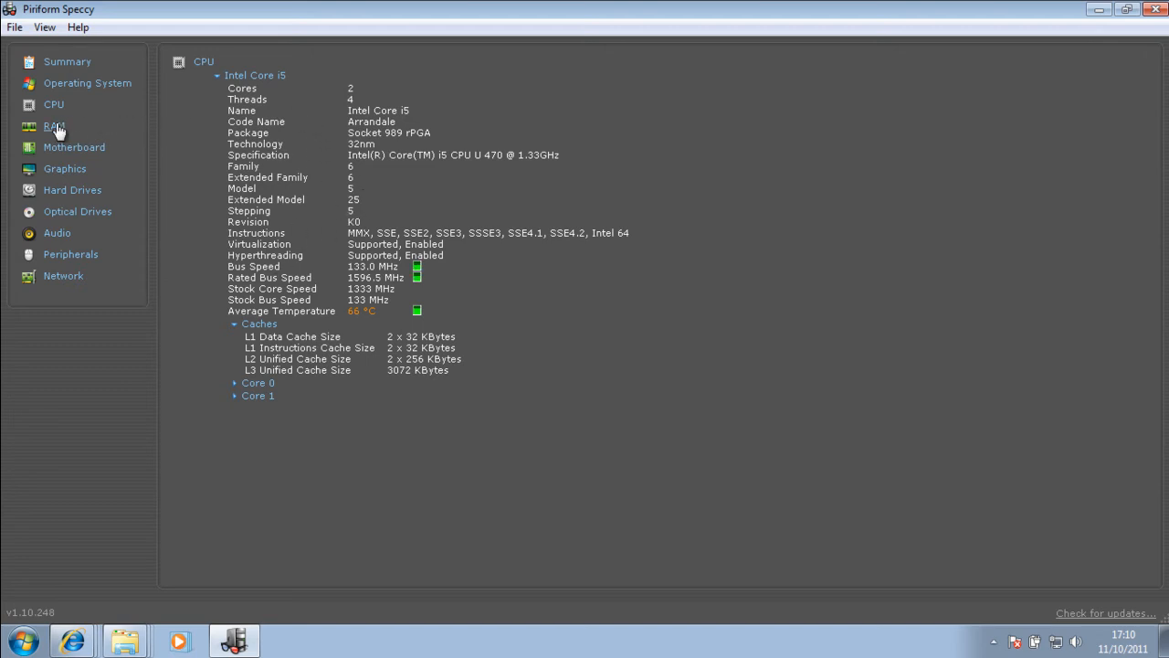
Browse the RAM, Graphics and Hard Drives pages, ending on the Dell Motherboard details
{"action": "left_click", "coordinate": [54, 125]}
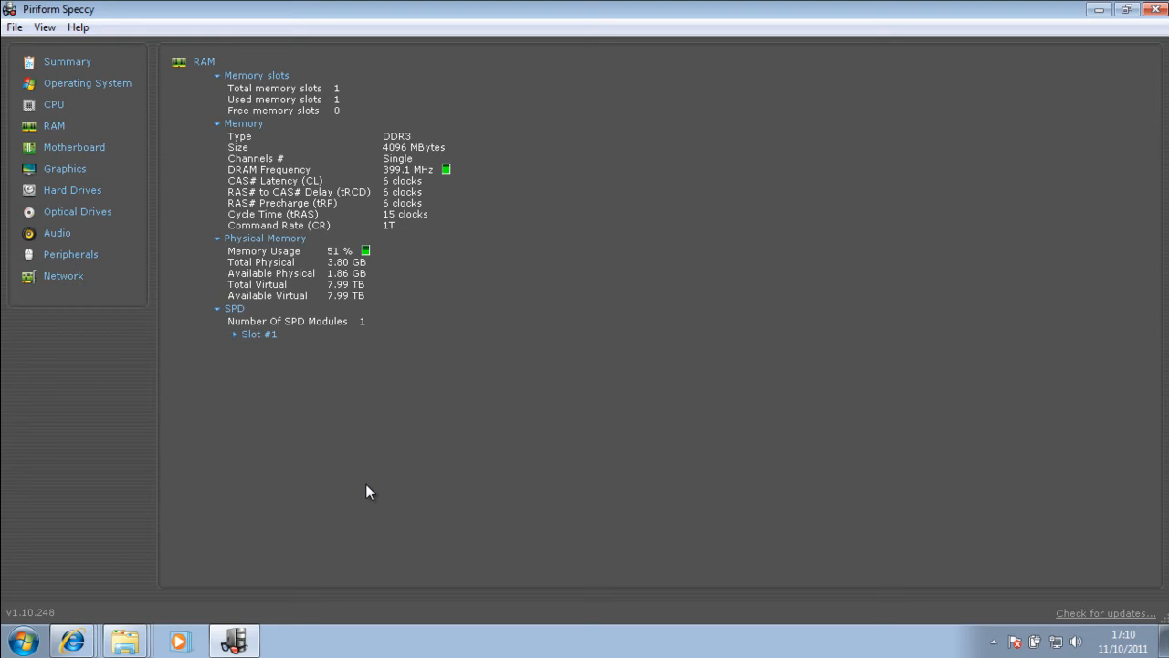
{"action": "mouse_move", "coordinate": [176, 150]}
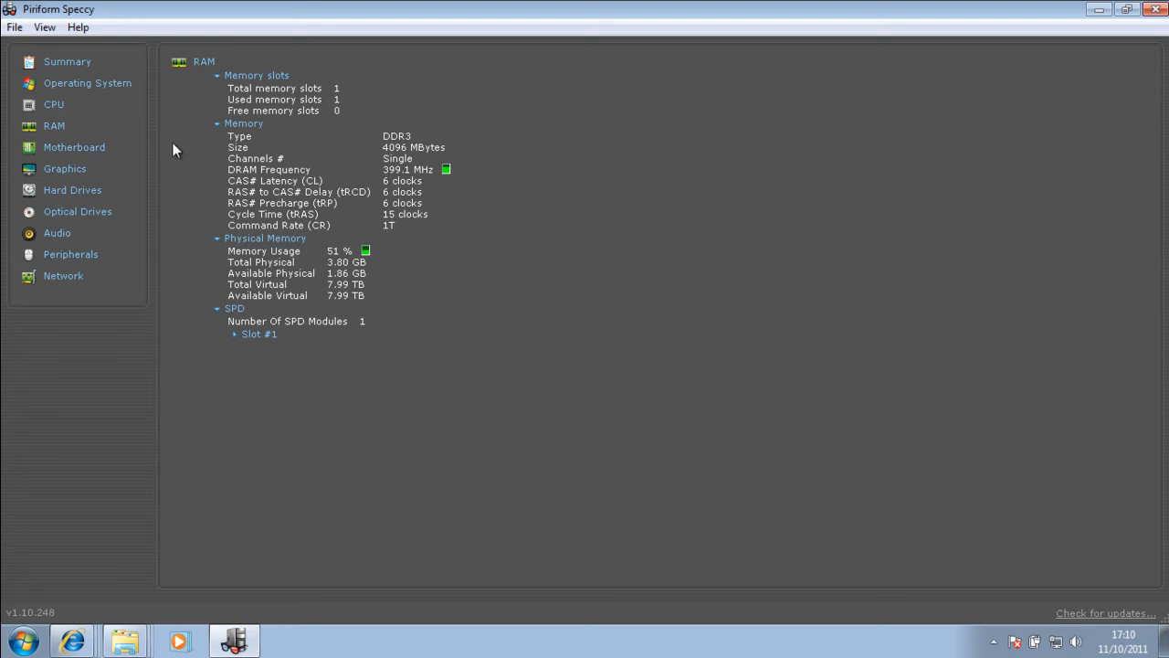
{"action": "mouse_move", "coordinate": [66, 168]}
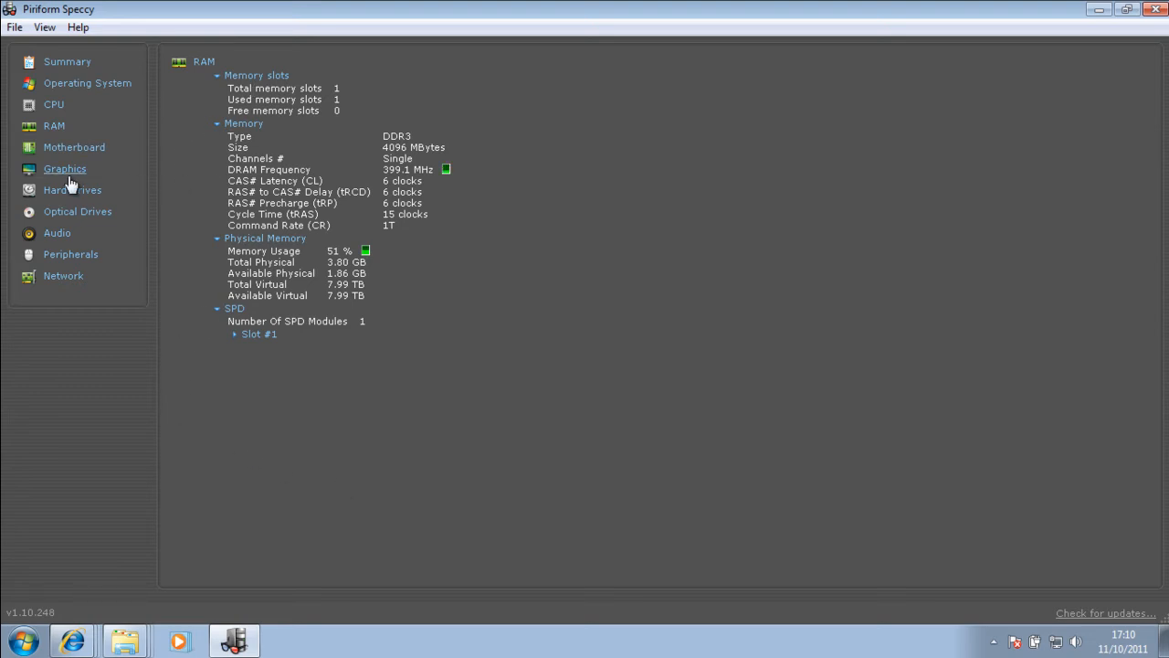
{"action": "left_click", "coordinate": [66, 168]}
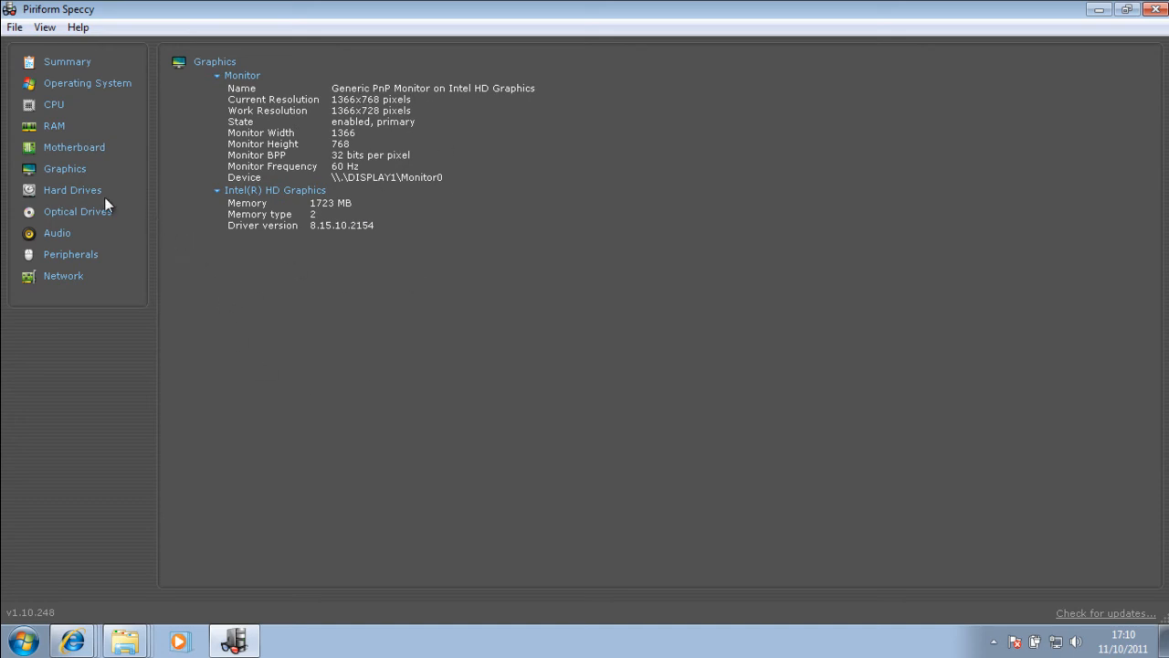
{"action": "left_click", "coordinate": [73, 188]}
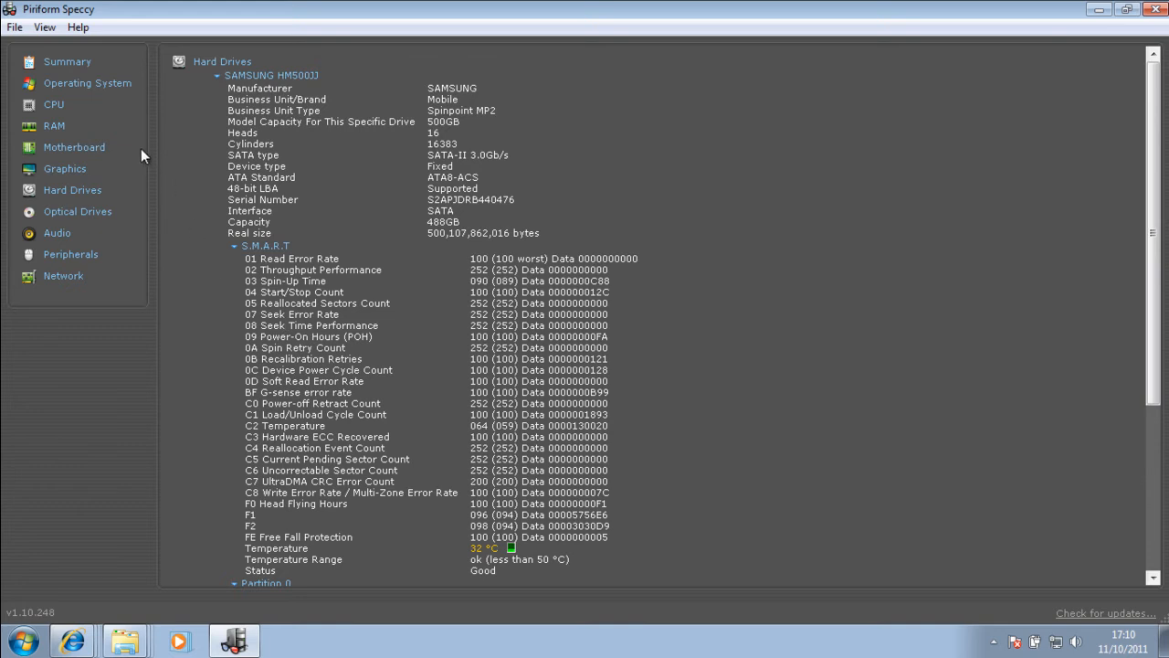
{"action": "left_click", "coordinate": [73, 146]}
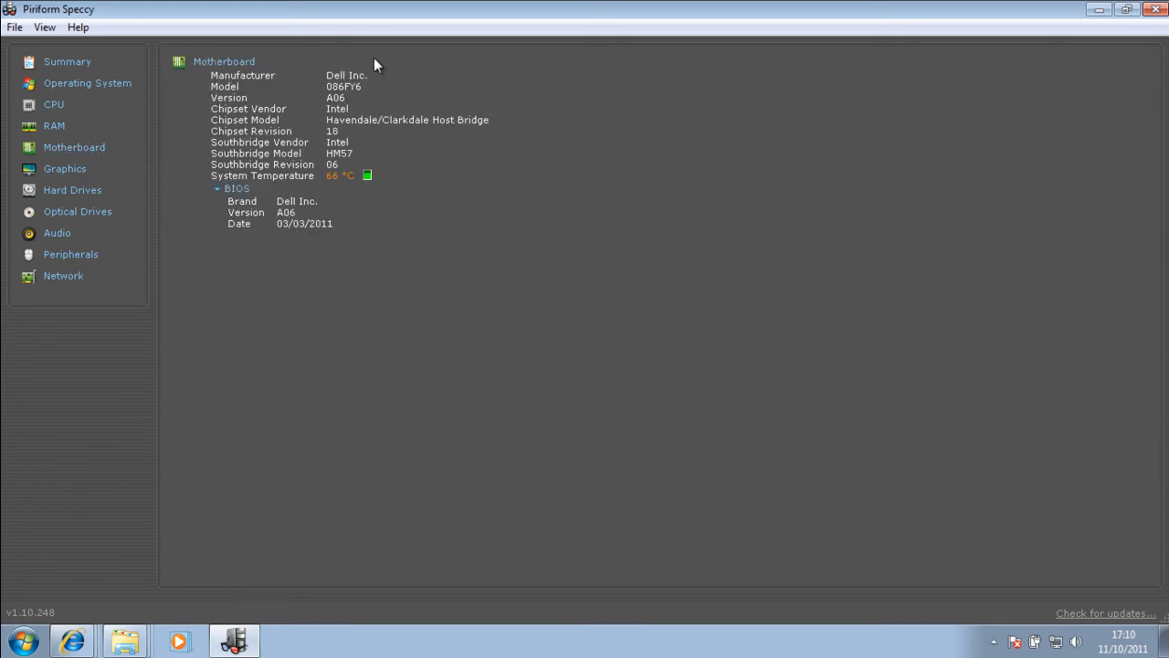
{"action": "mouse_move", "coordinate": [274, 274]}
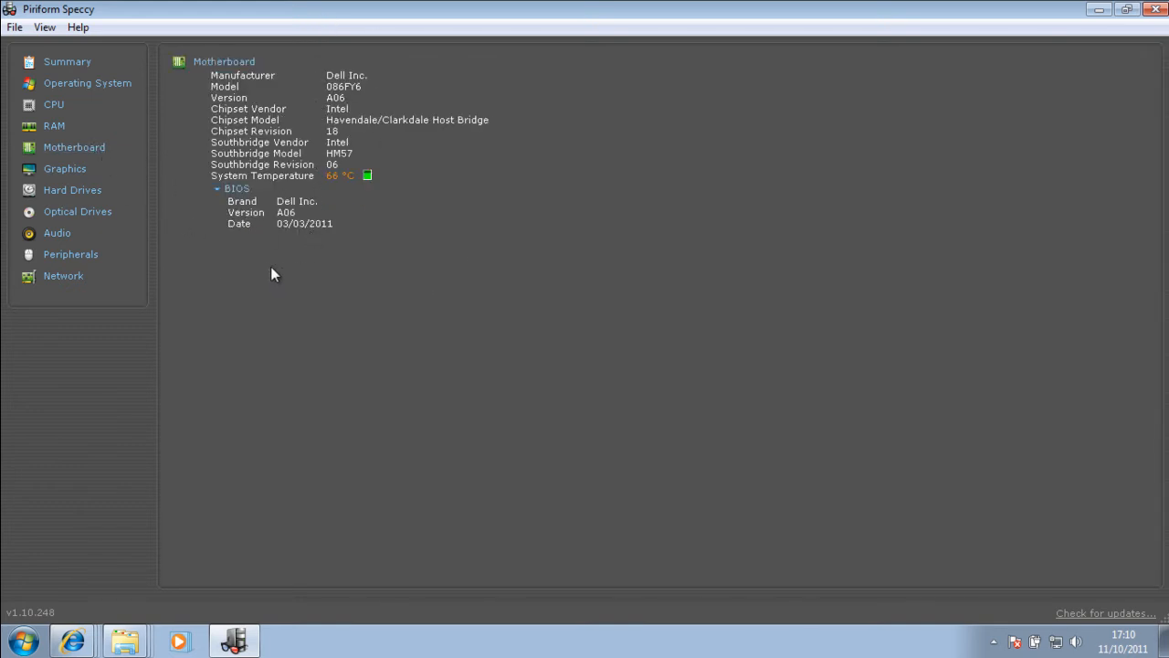
{"action": "mouse_move", "coordinate": [177, 205]}
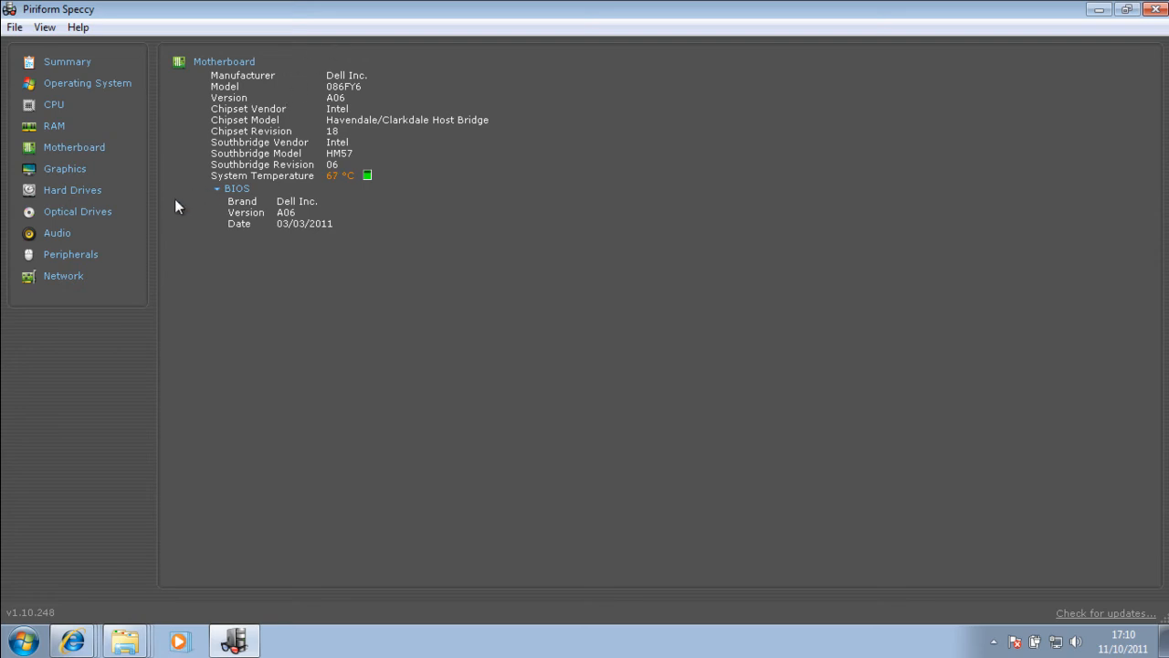
Browse the Optical Drives and Audio pages, ending on the Peripherals details
{"action": "left_click", "coordinate": [77, 212]}
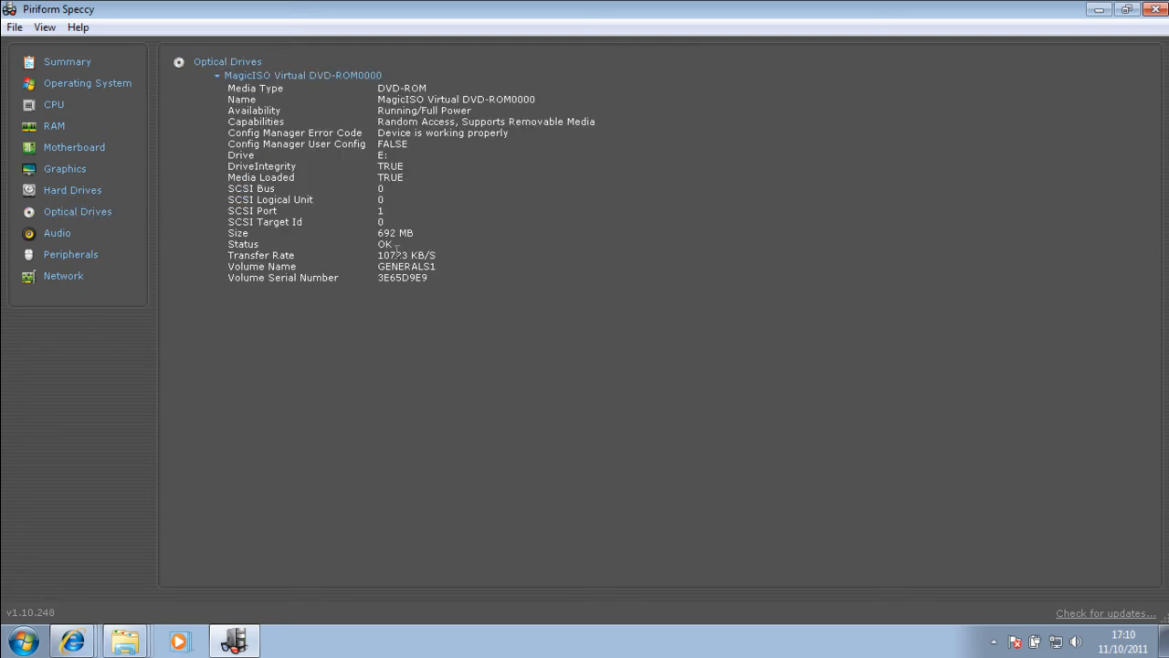
{"action": "left_click", "coordinate": [57, 234]}
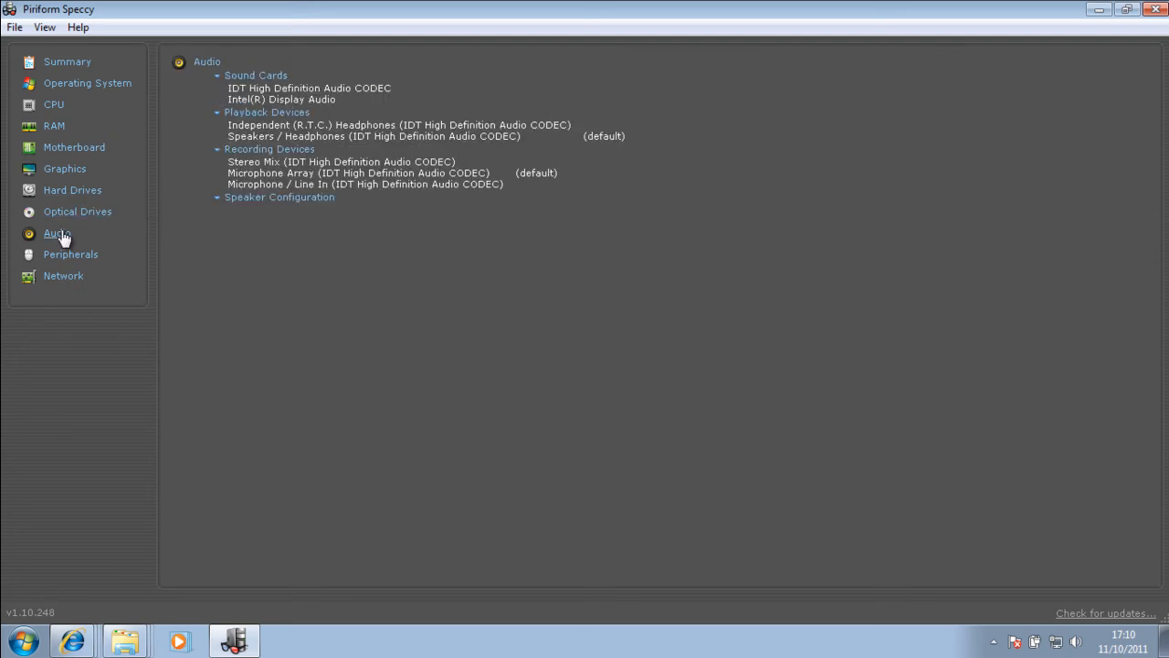
{"action": "mouse_move", "coordinate": [449, 122]}
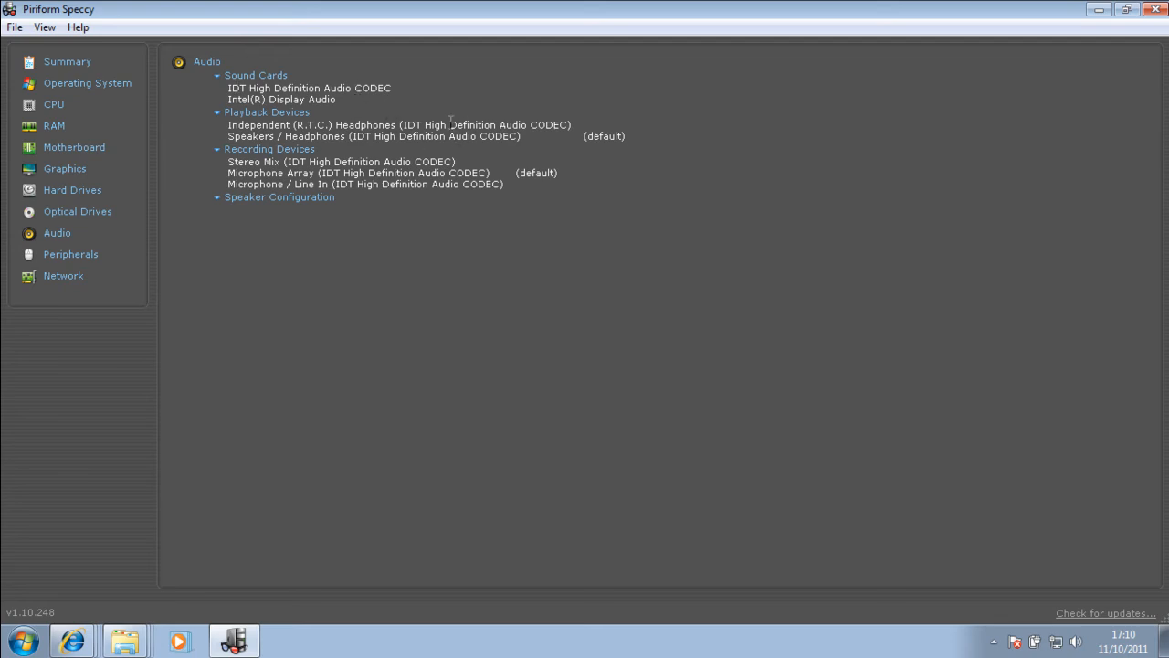
{"action": "left_click", "coordinate": [70, 254]}
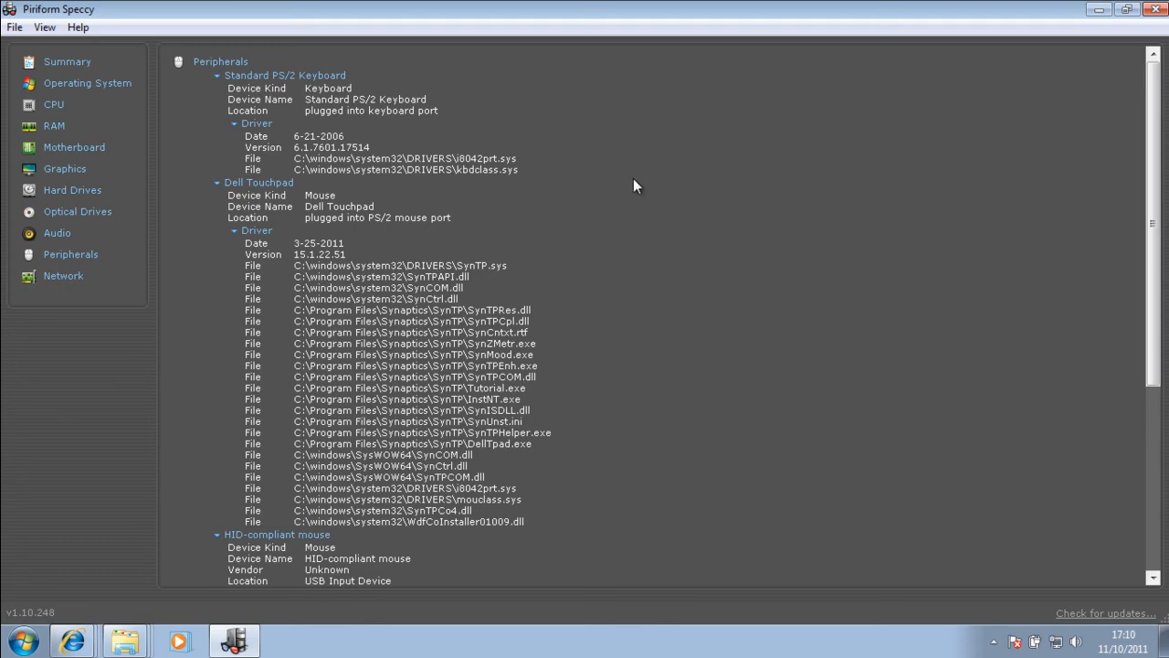
{"action": "mouse_move", "coordinate": [446, 71]}
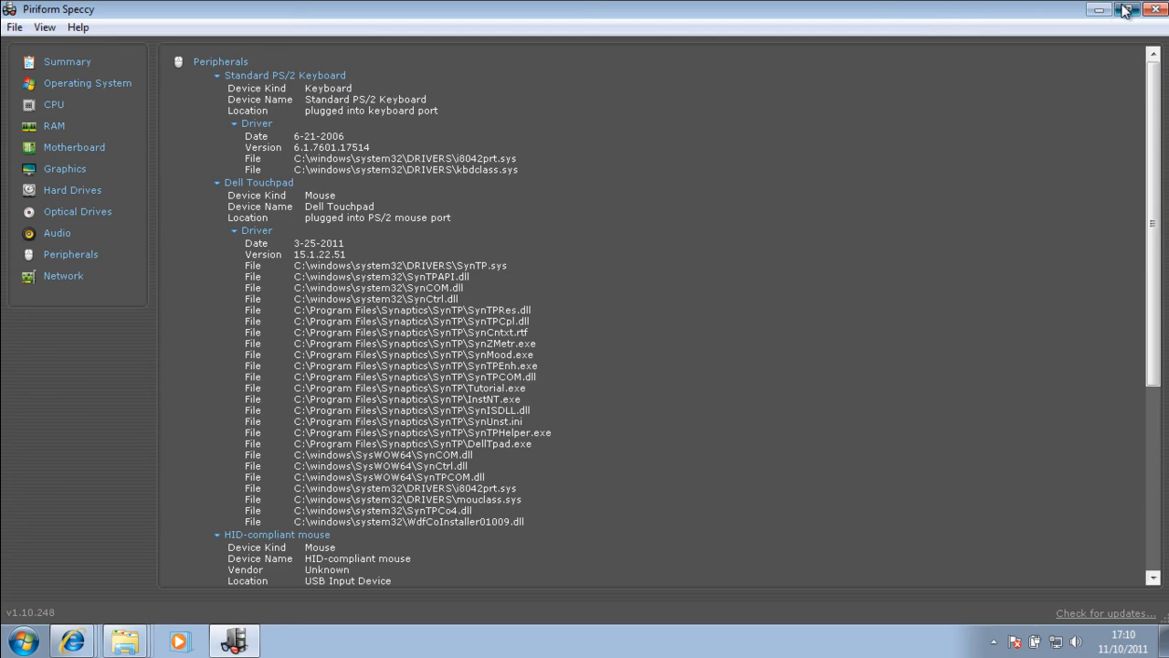
Restore the window from maximized and drag its corner larger over the desktop
{"action": "left_click", "coordinate": [1125, 9]}
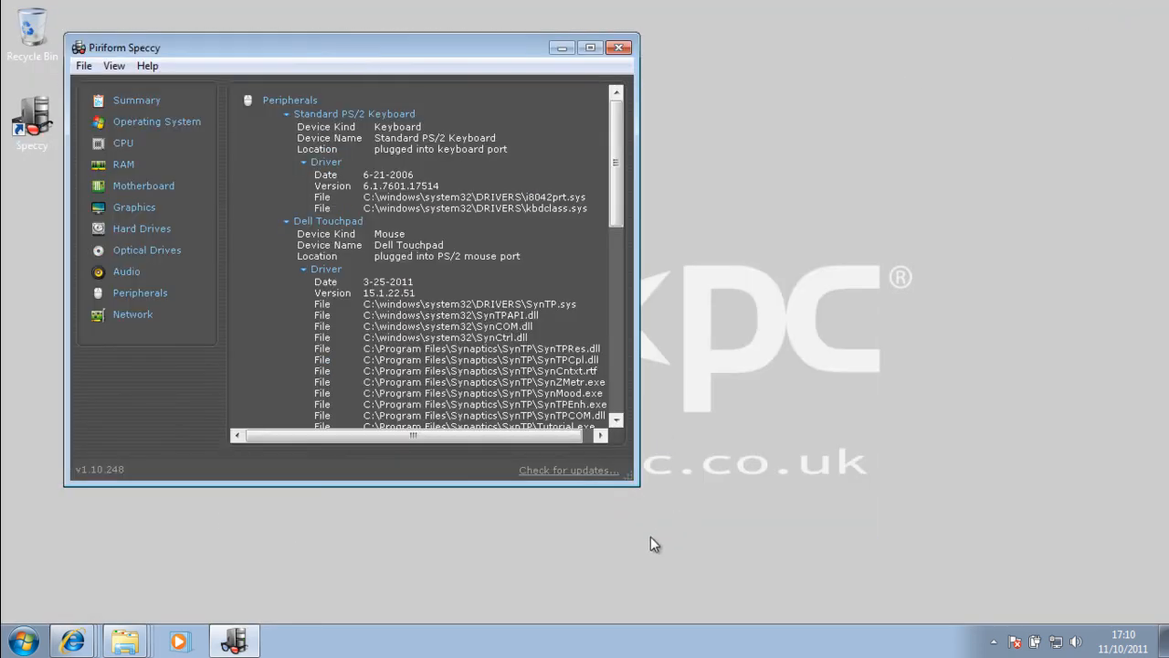
{"action": "left_click_drag", "start_coordinate": [638, 489], "coordinate": [914, 555]}
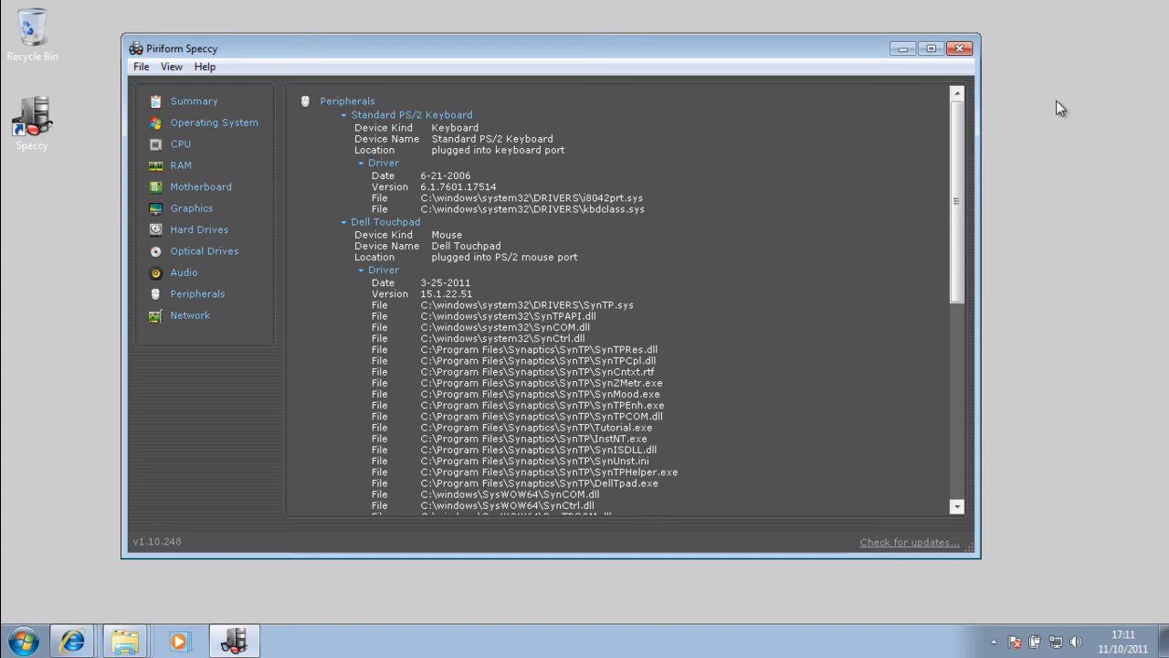
{"action": "mouse_move", "coordinate": [1005, 87]}
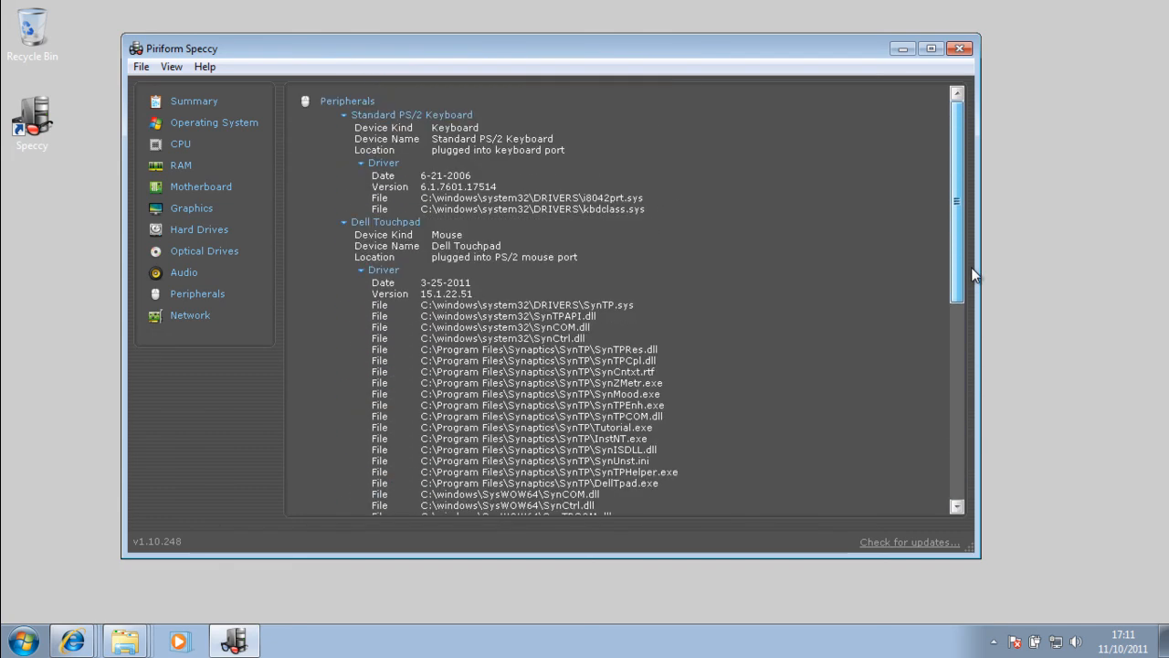
{"action": "mouse_move", "coordinate": [1013, 258]}
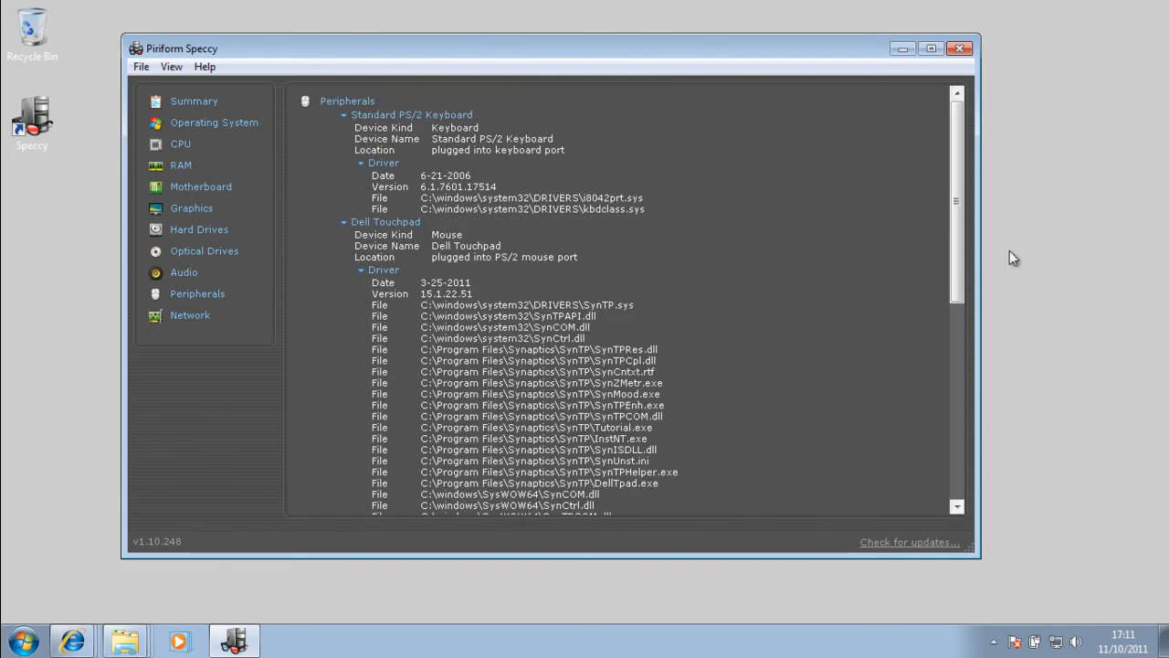
{"action": "mouse_move", "coordinate": [1061, 241]}
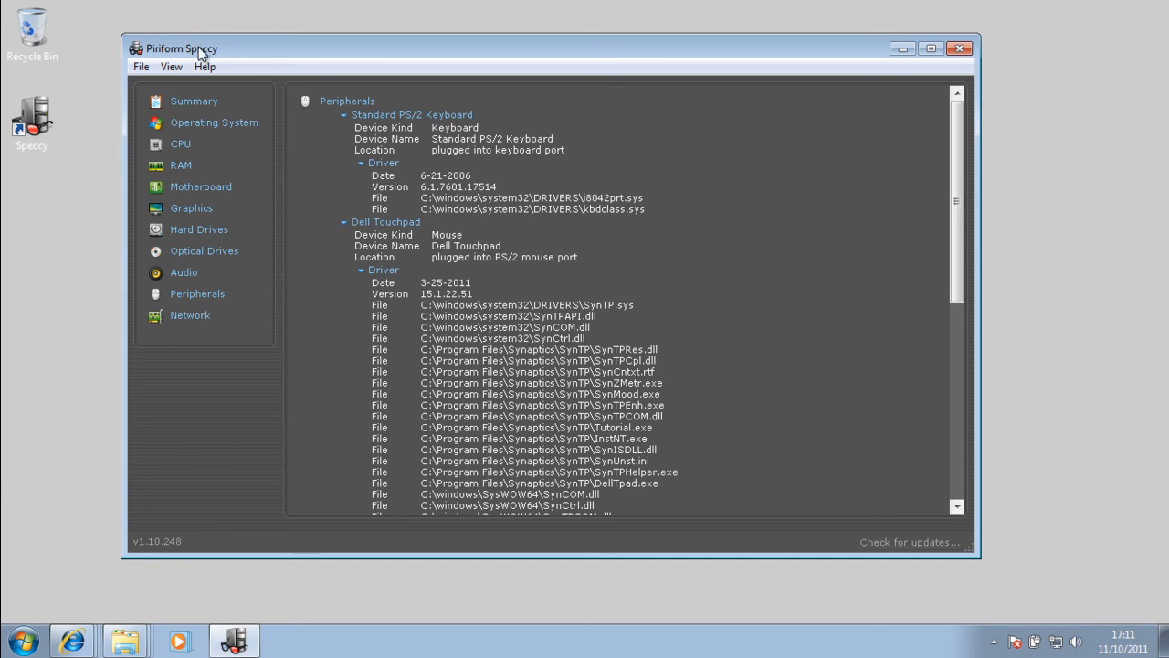
{"action": "mouse_move", "coordinate": [404, 7]}
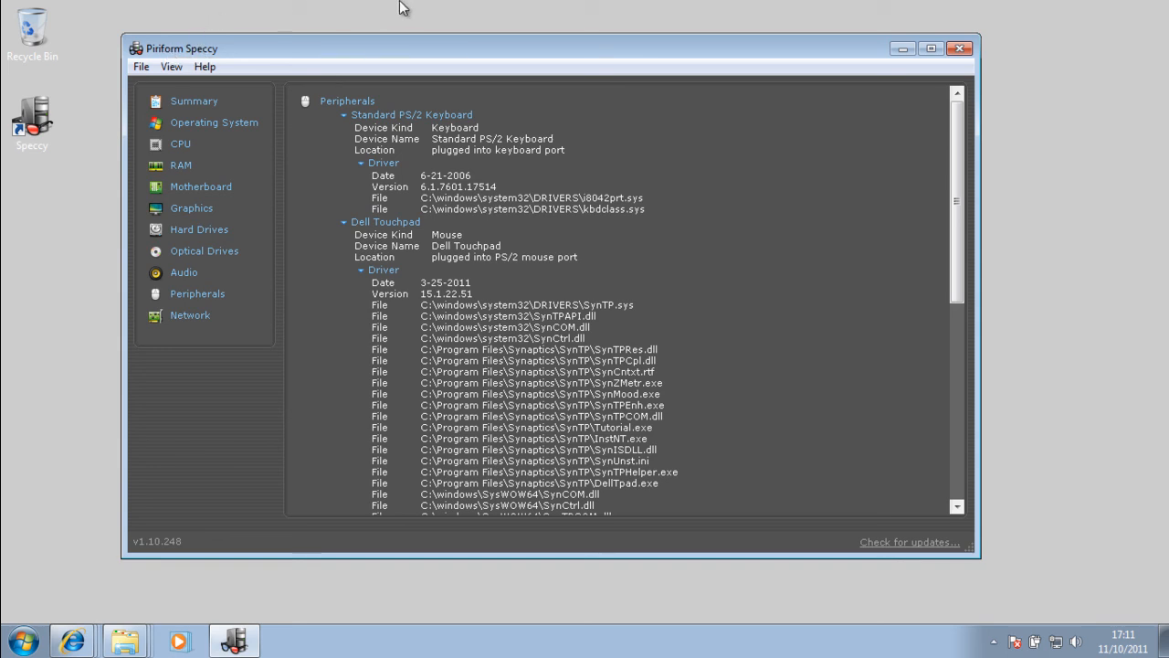
{"action": "mouse_move", "coordinate": [1056, 36]}
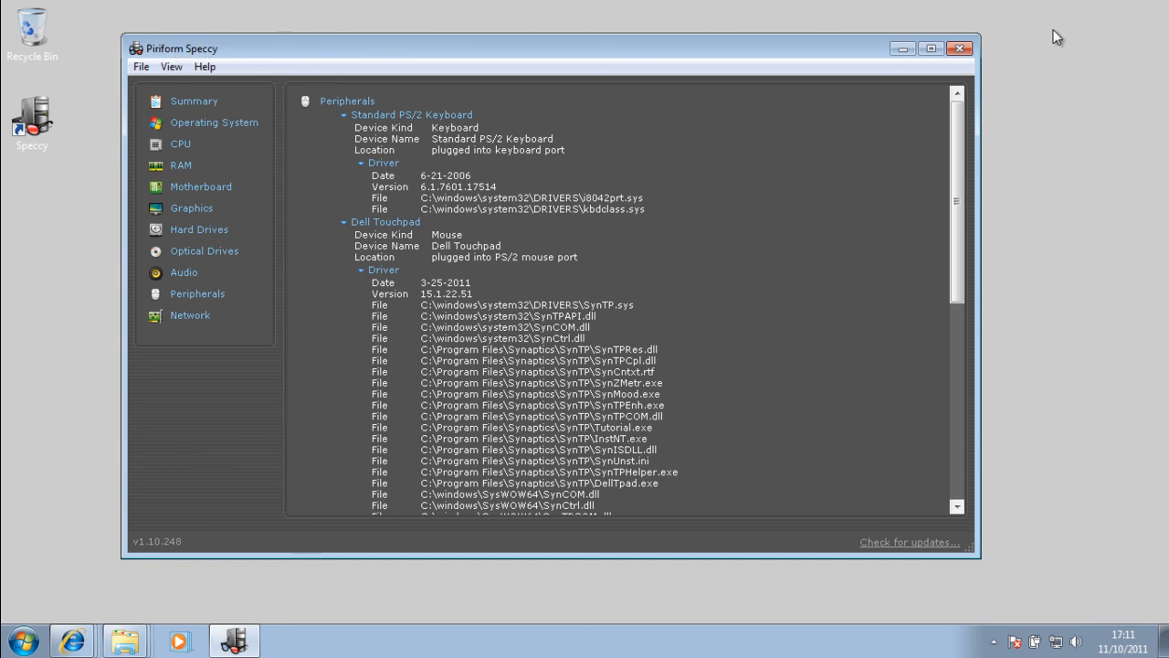